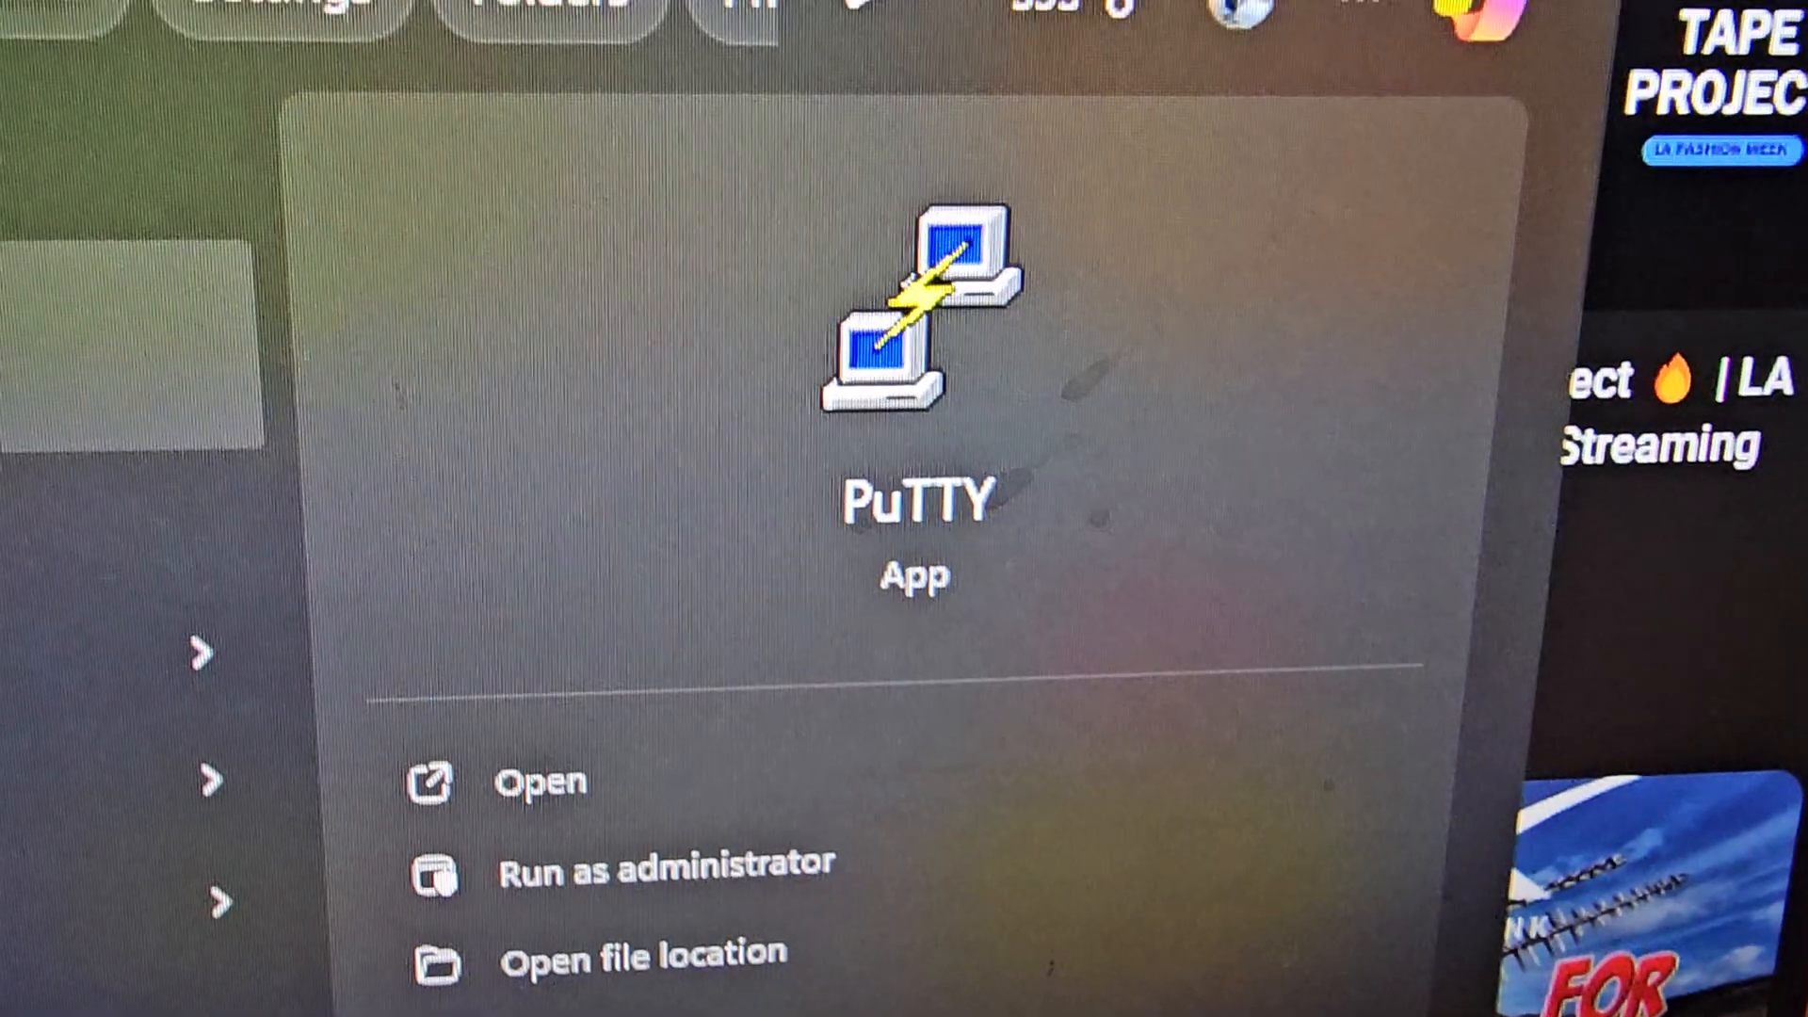
Launch PuTTY and connect to the HamVoIP node's simpleusb tuning menu.
{"action": "left_click", "coordinate": [540, 782]}
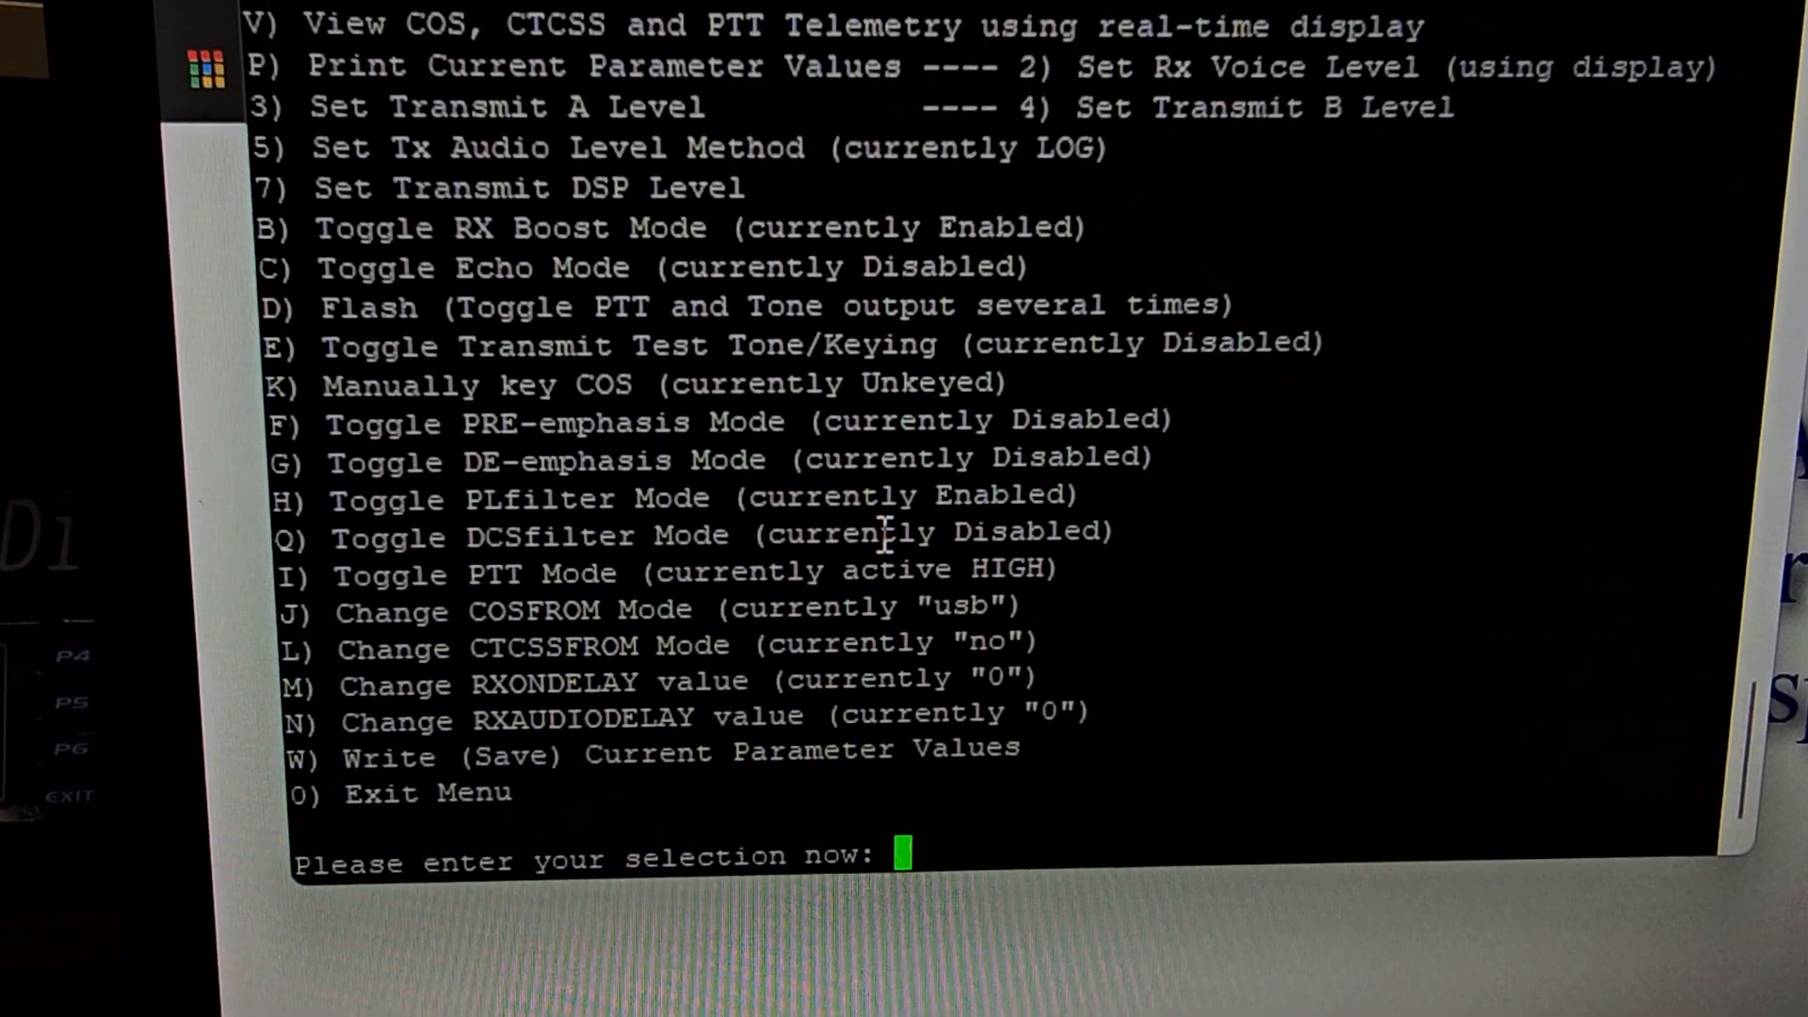
Choose menu option 2 to set the Rx voice level using the display.
{"action": "type", "text": "2"}
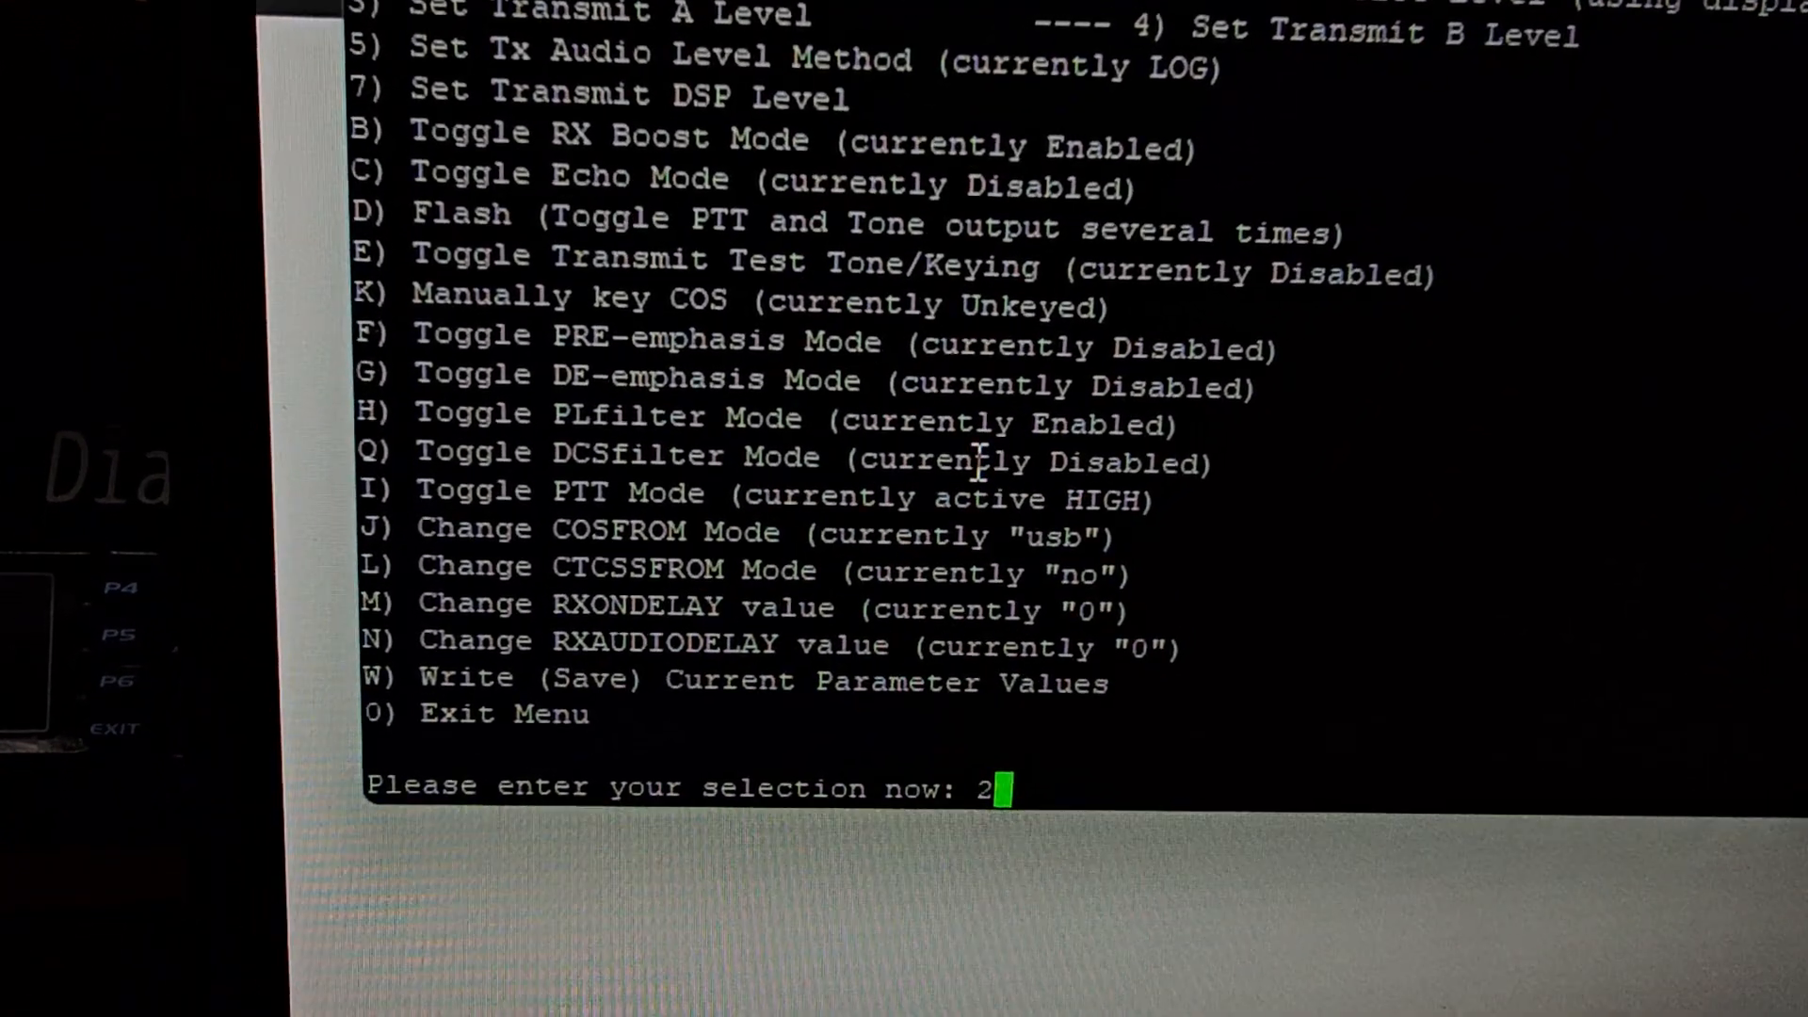
{"action": "key", "text": "enter"}
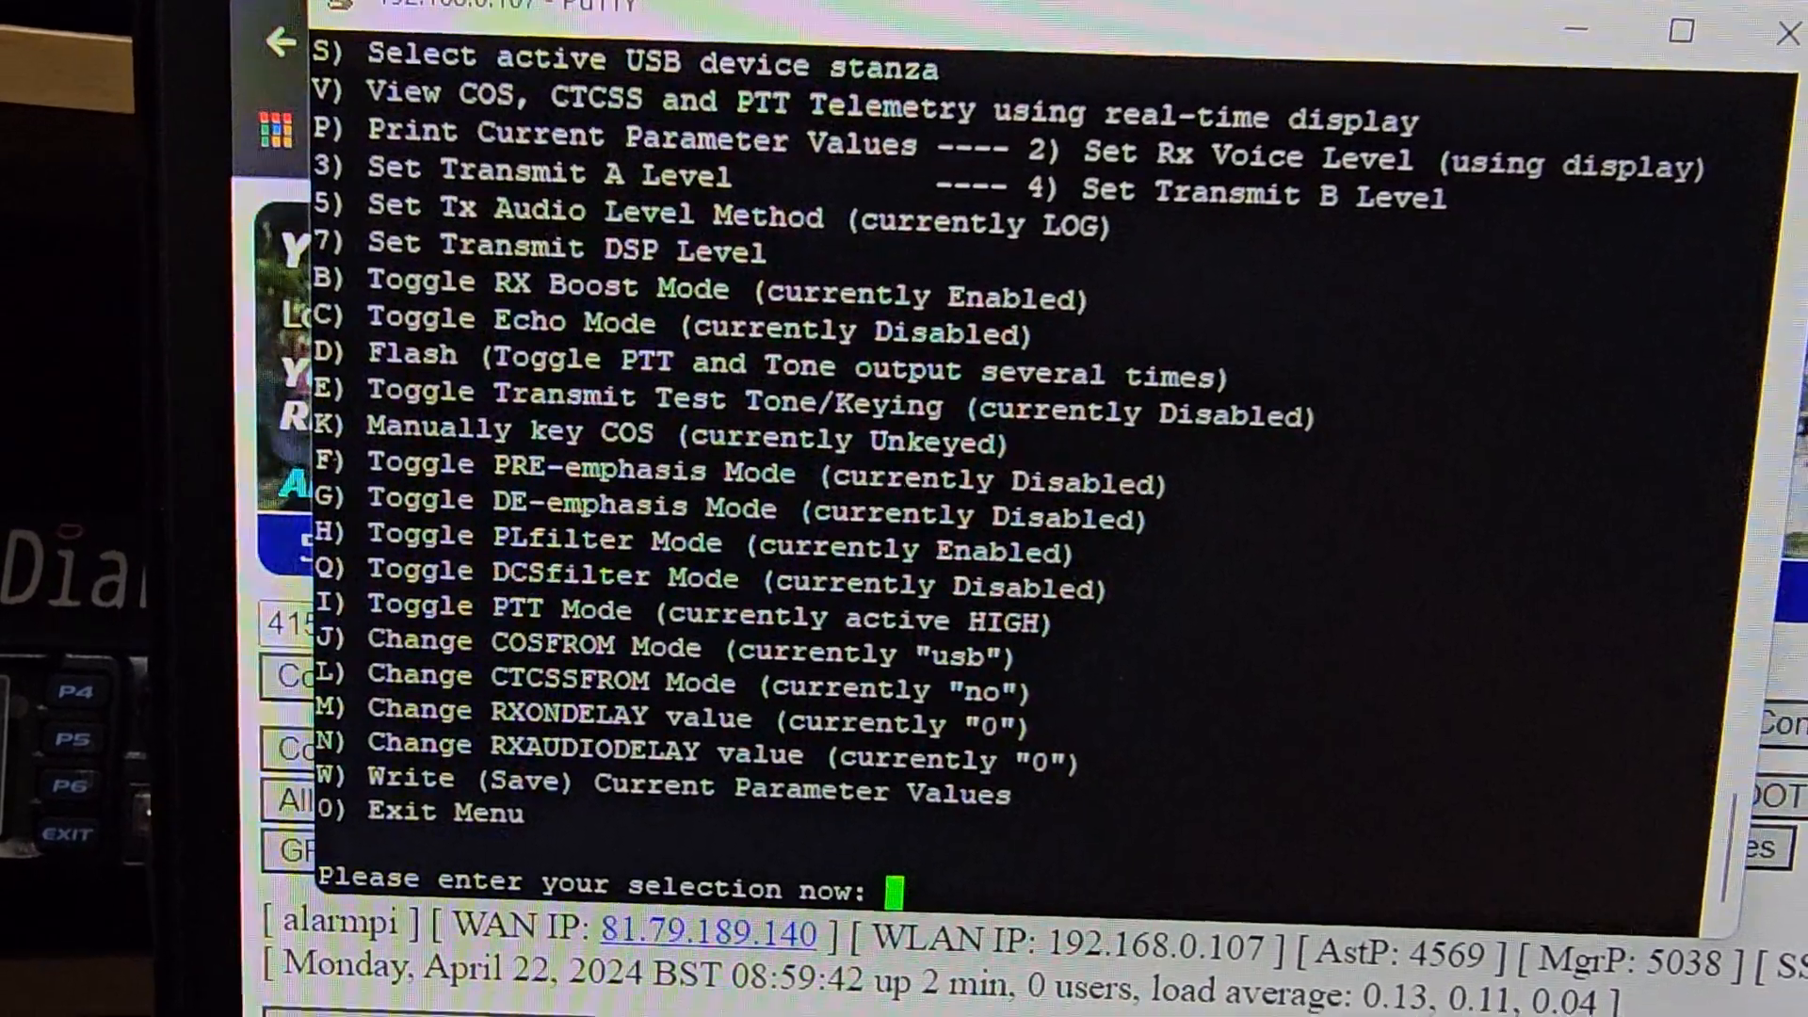
Write the current parameters to simpleusb.conf with W and continue back to the menu.
{"action": "type", "text": "w"}
{"action": "type", "text": "e"}
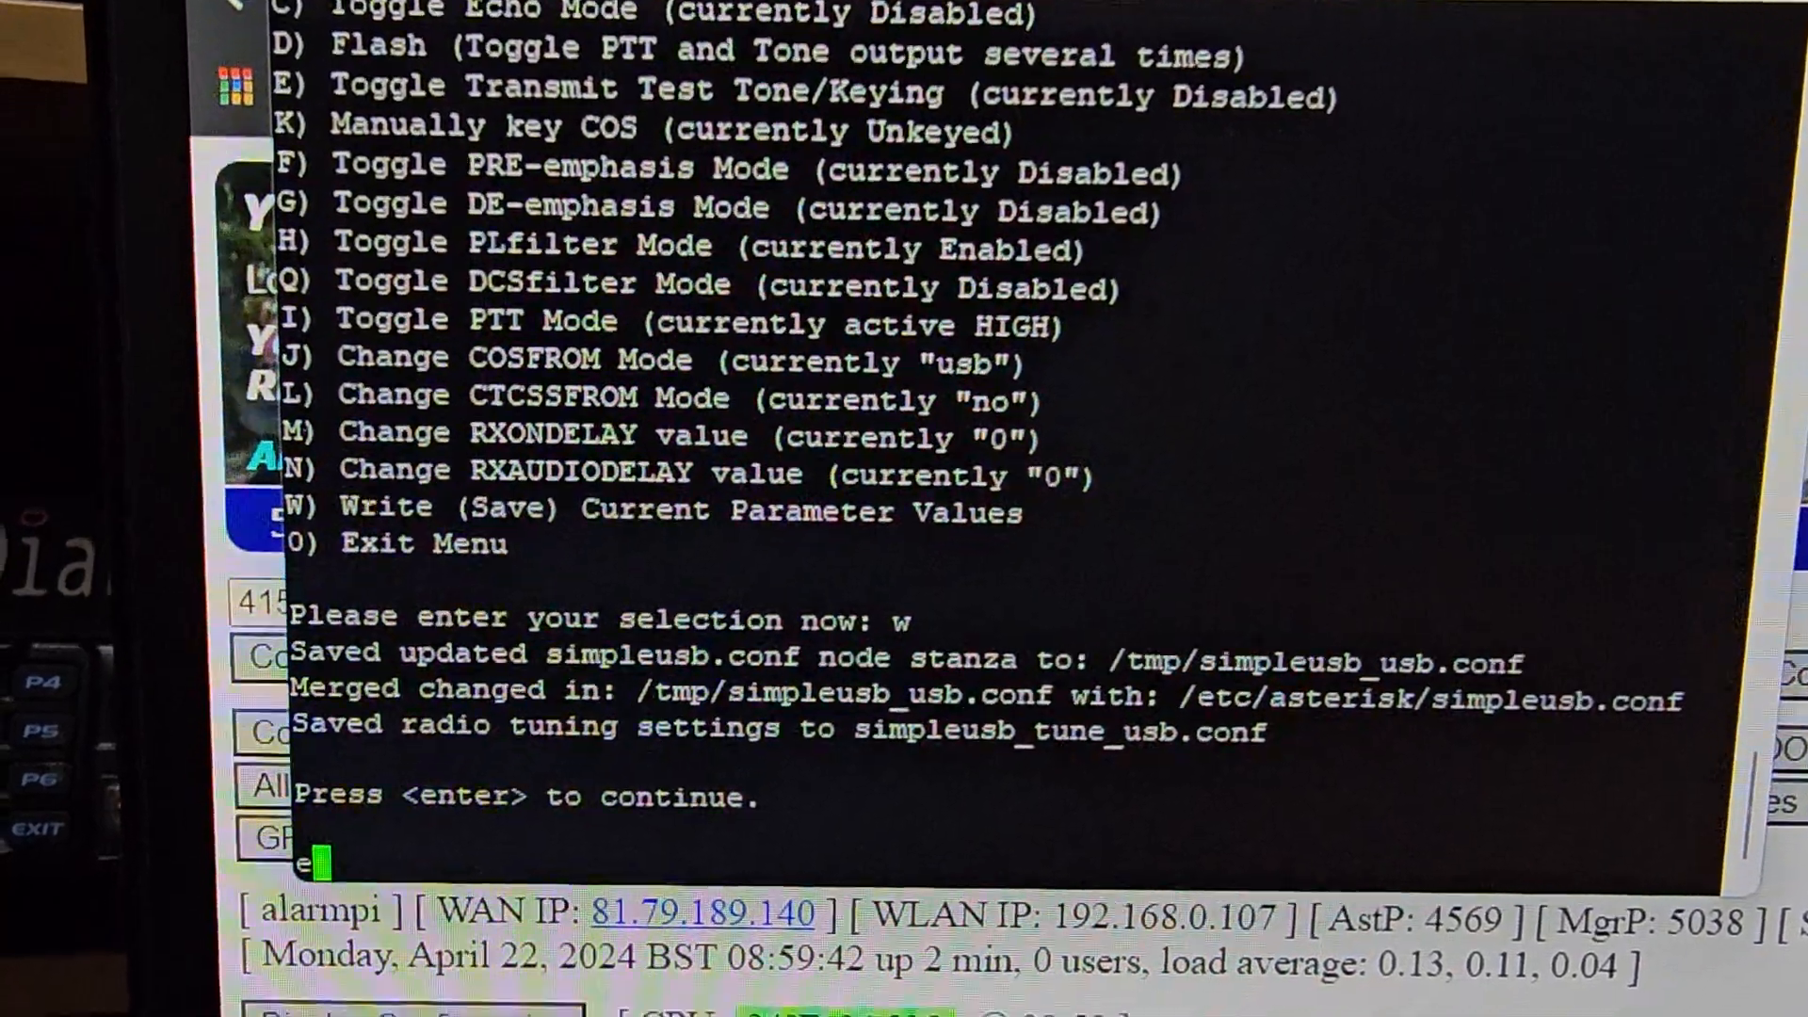
{"action": "type", "text": "xit"}
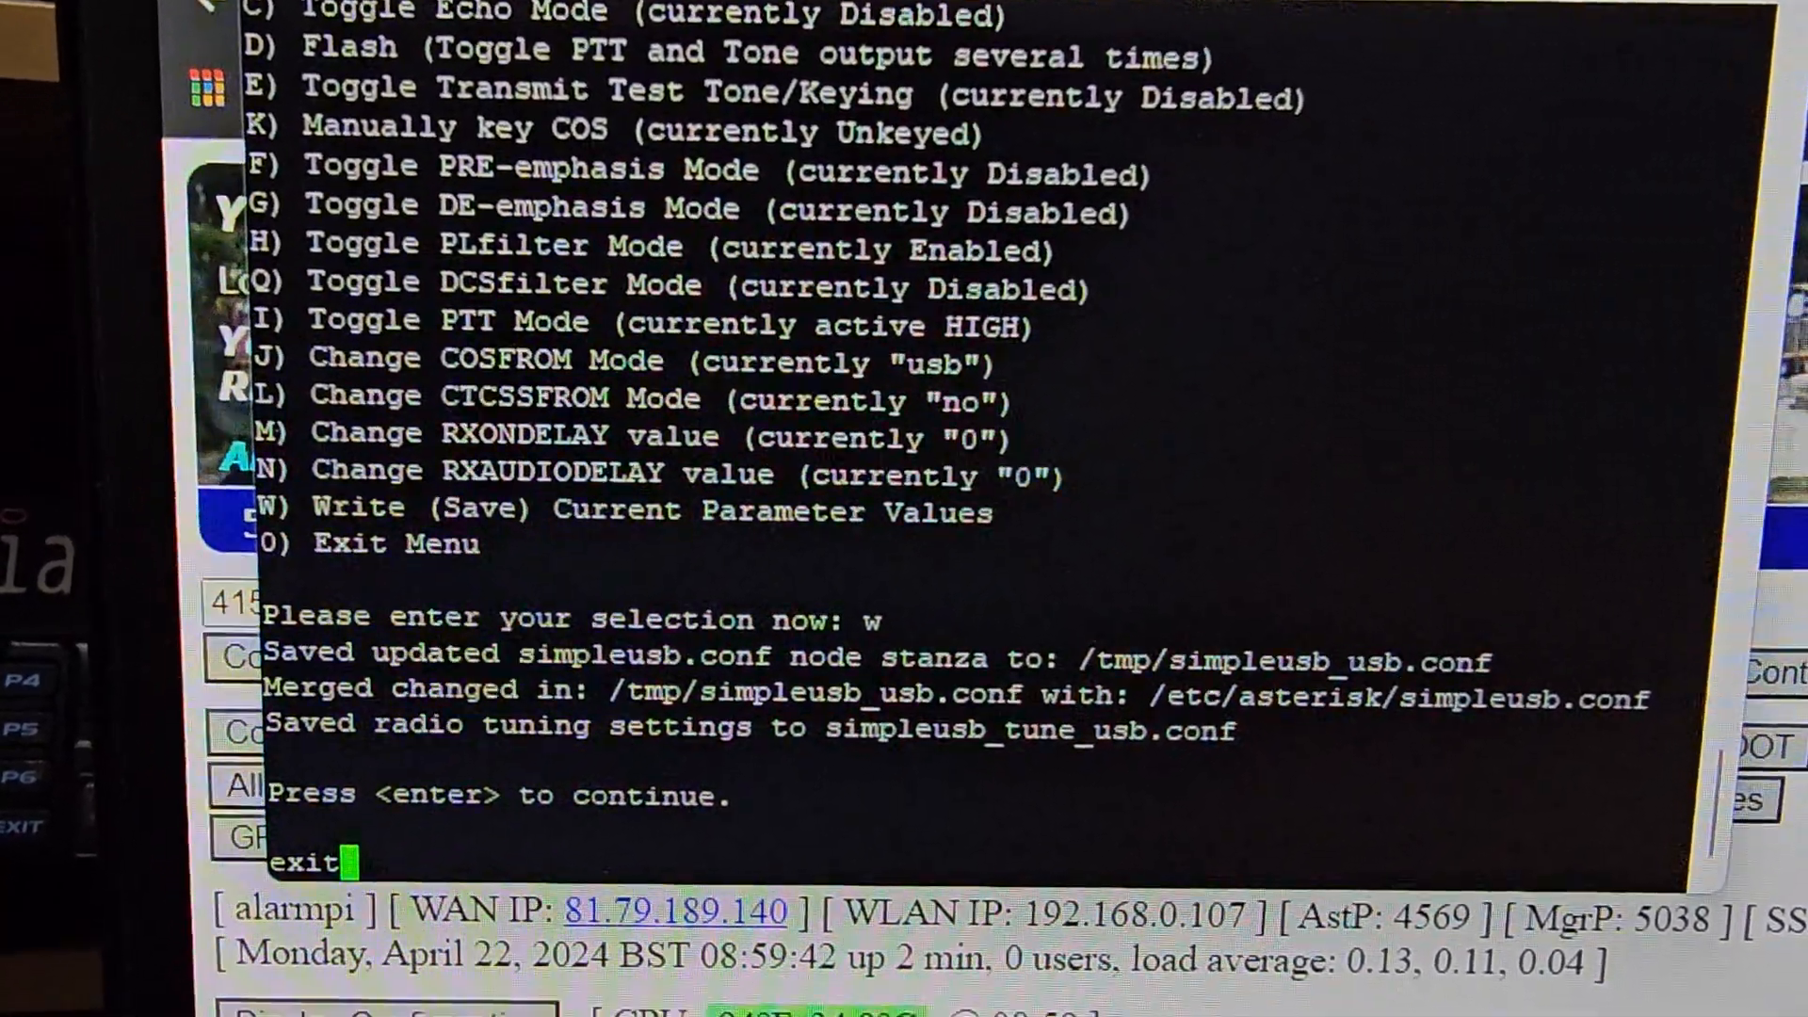
{"action": "key", "text": "enter"}
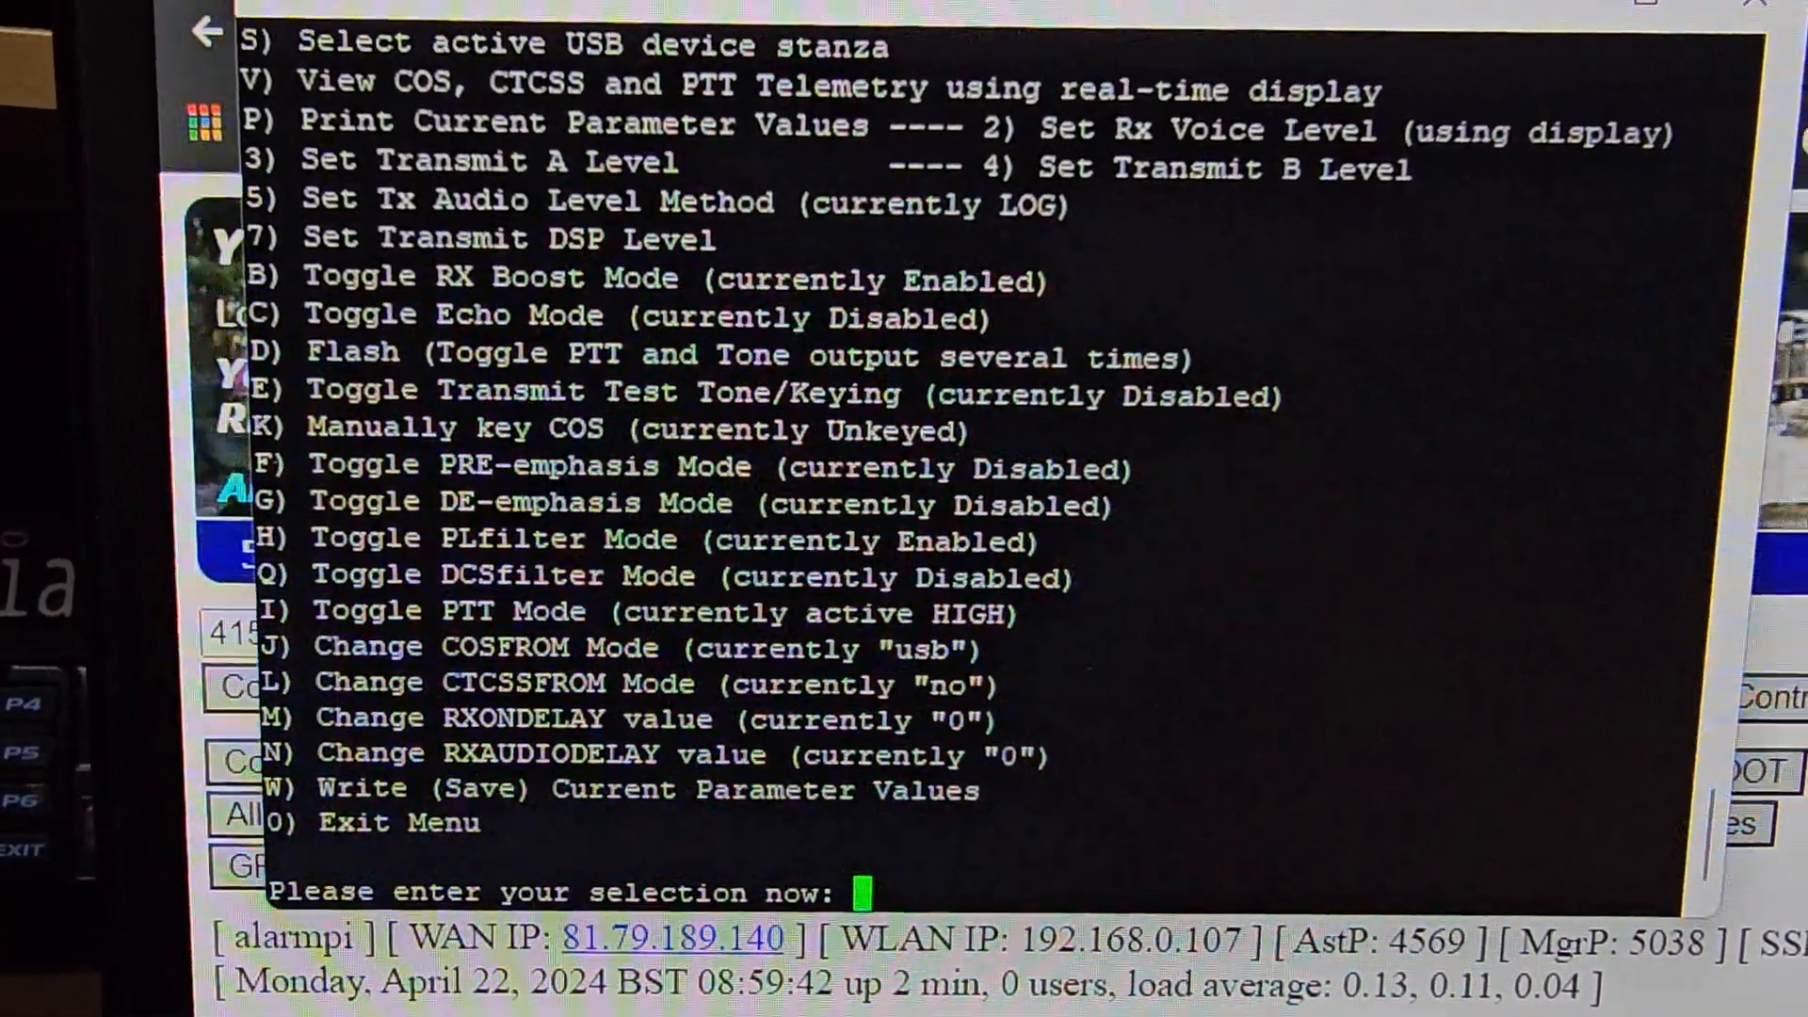
Exit the tune menu with 0 and run item 11, the Asterisk CLI client.
{"action": "type", "text": "0"}
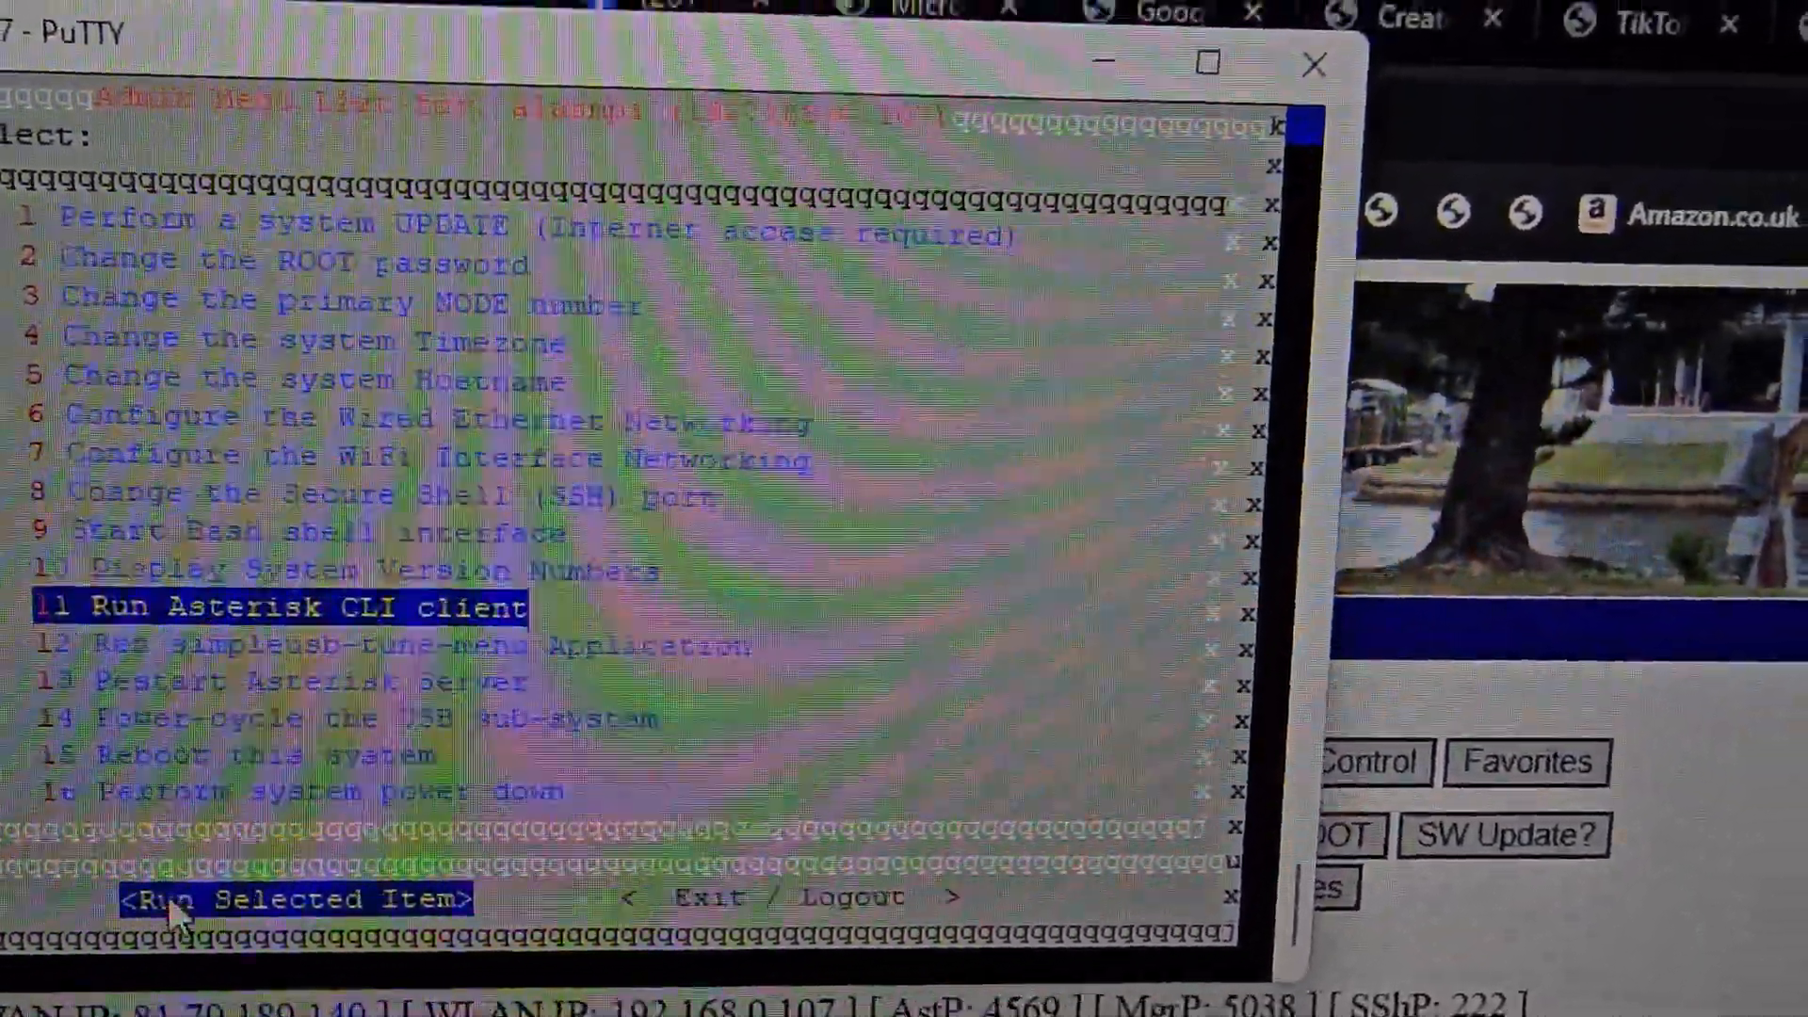
{"action": "left_click", "coordinate": [296, 898]}
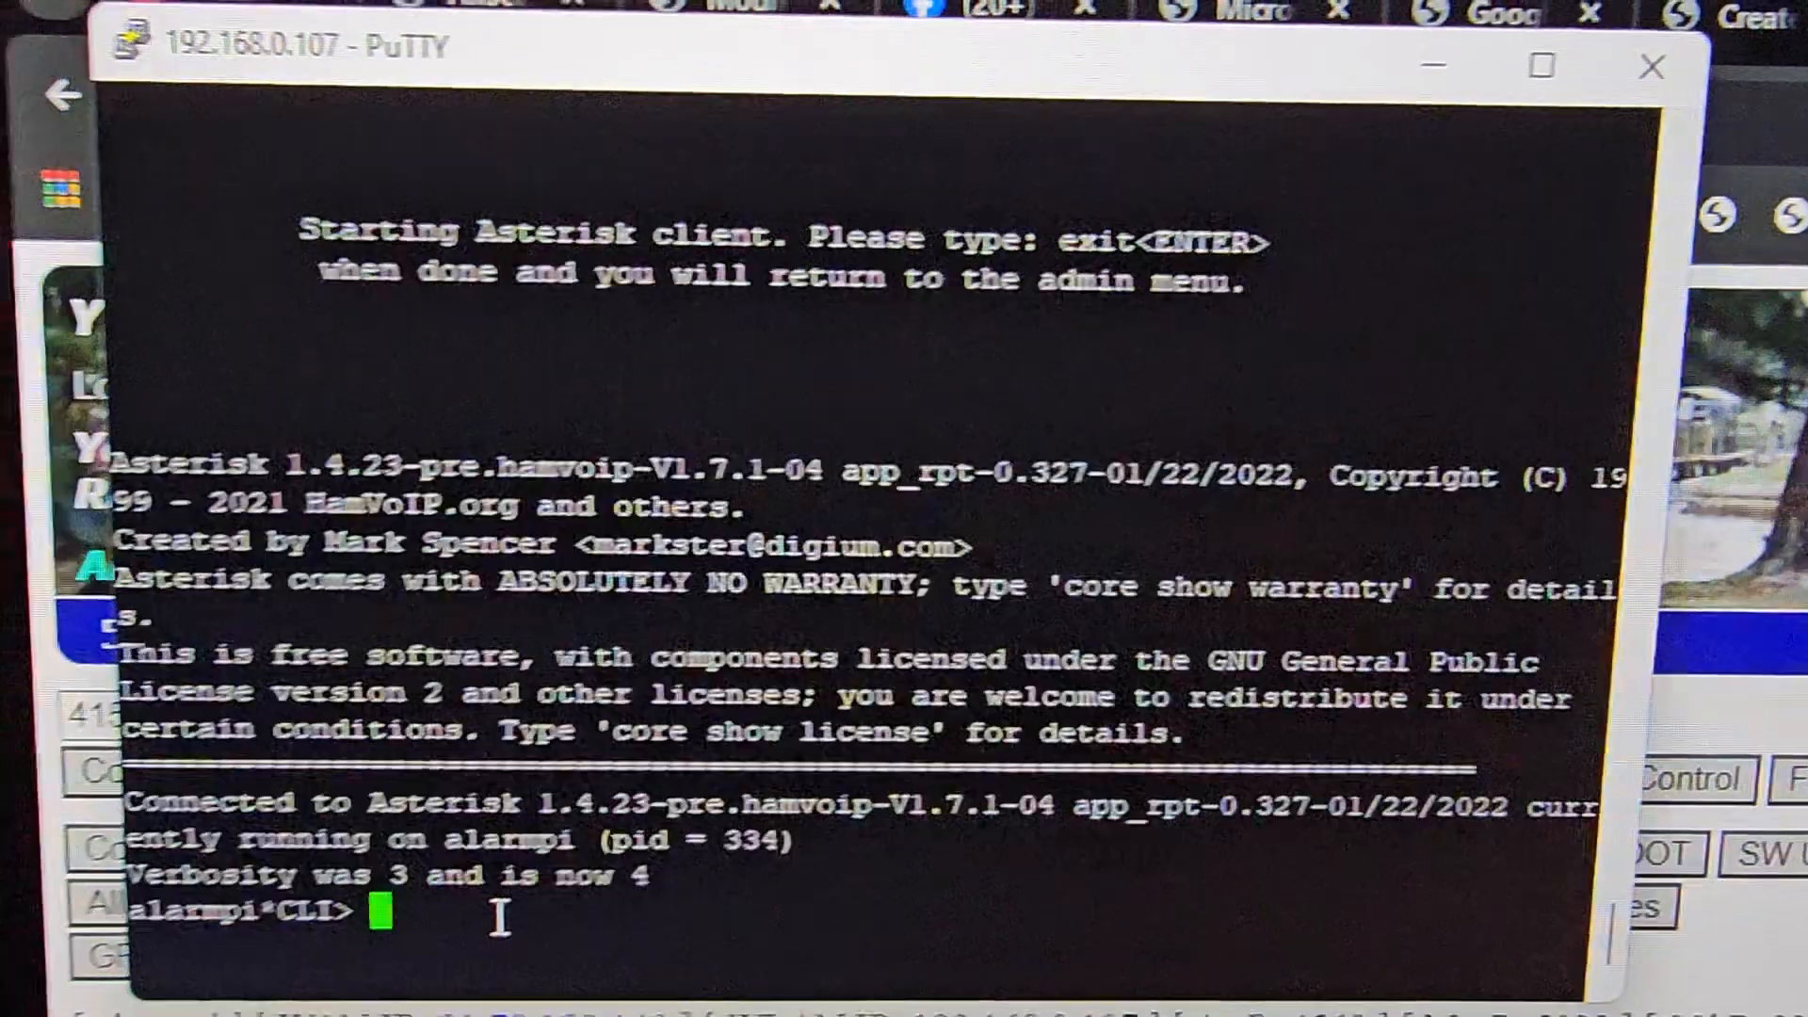